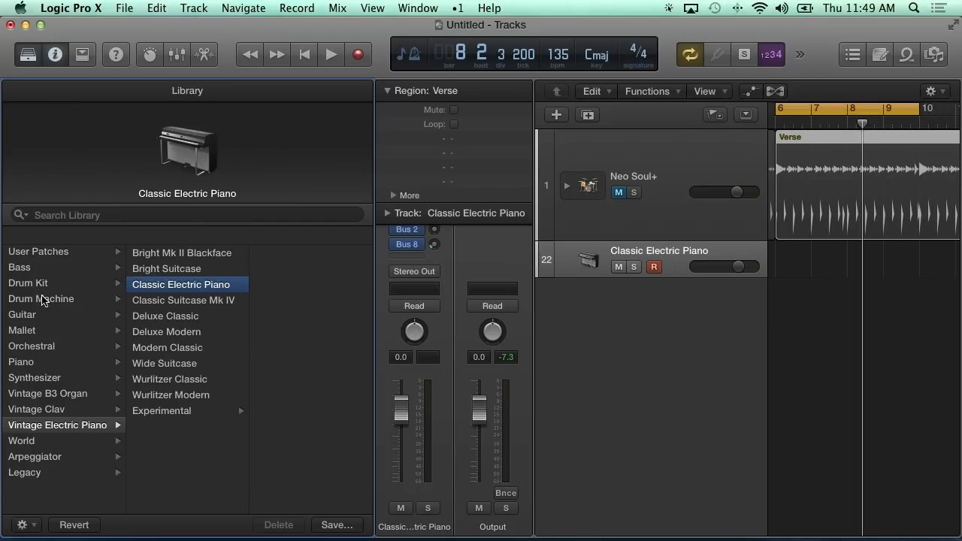
Load the Drum Machine > Boutique 78 patch on track 22, then expand and collapse its stack
click(41, 299)
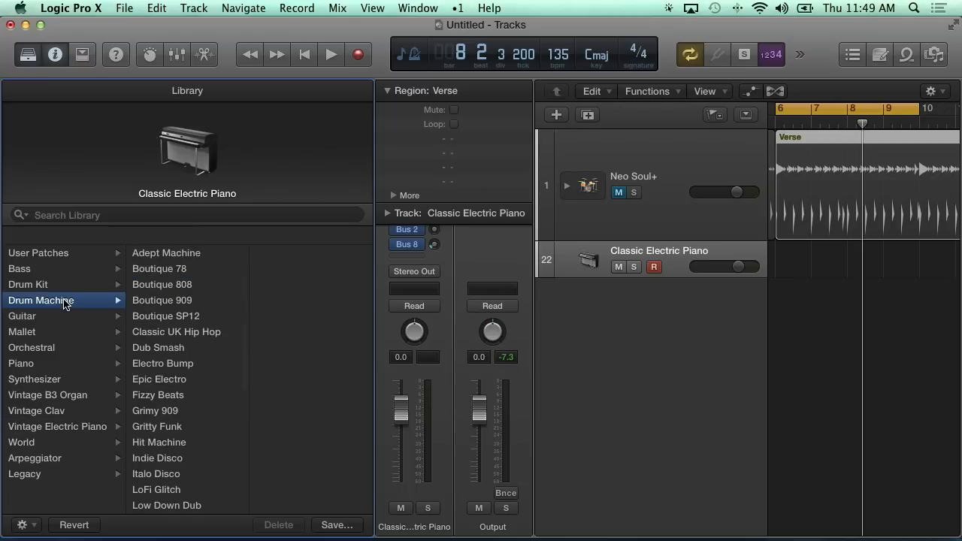
mouse_move(198, 311)
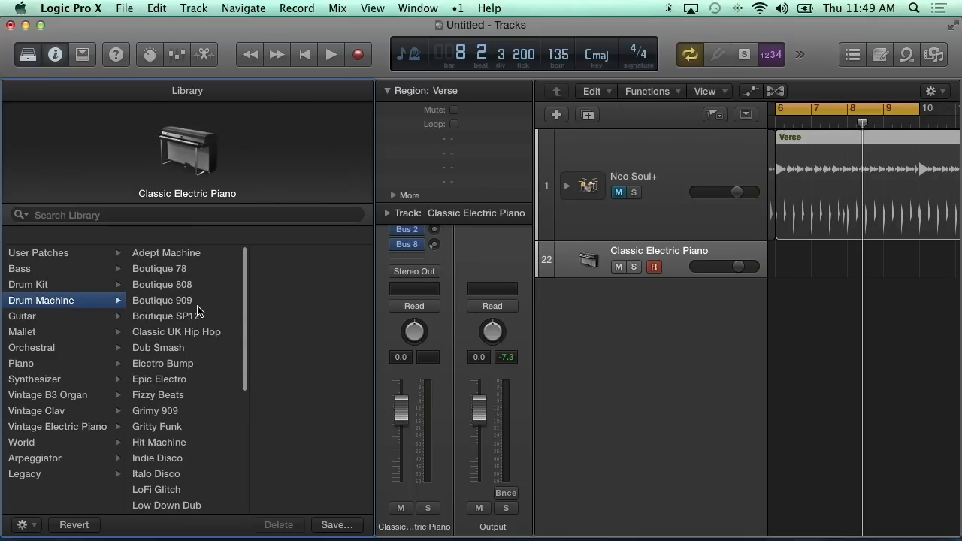
click(160, 269)
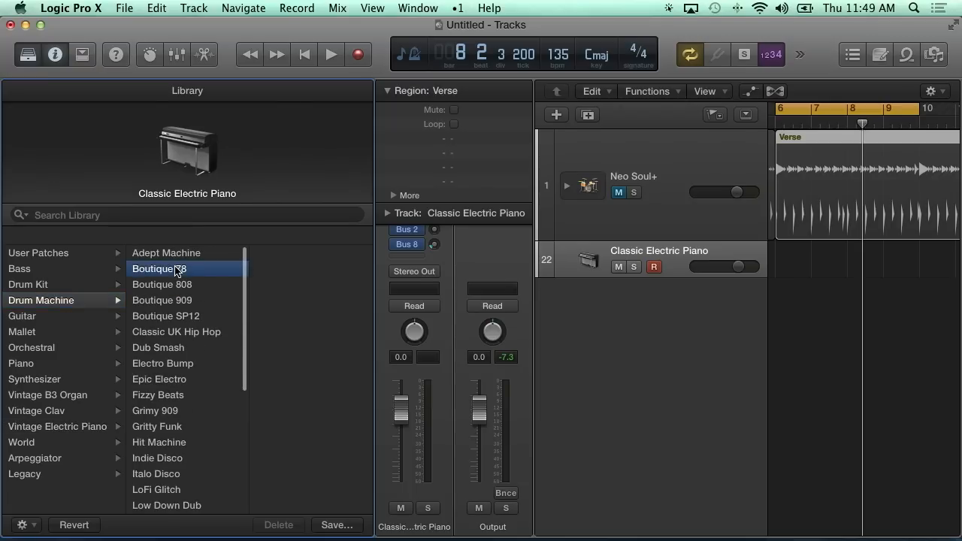
click(159, 269)
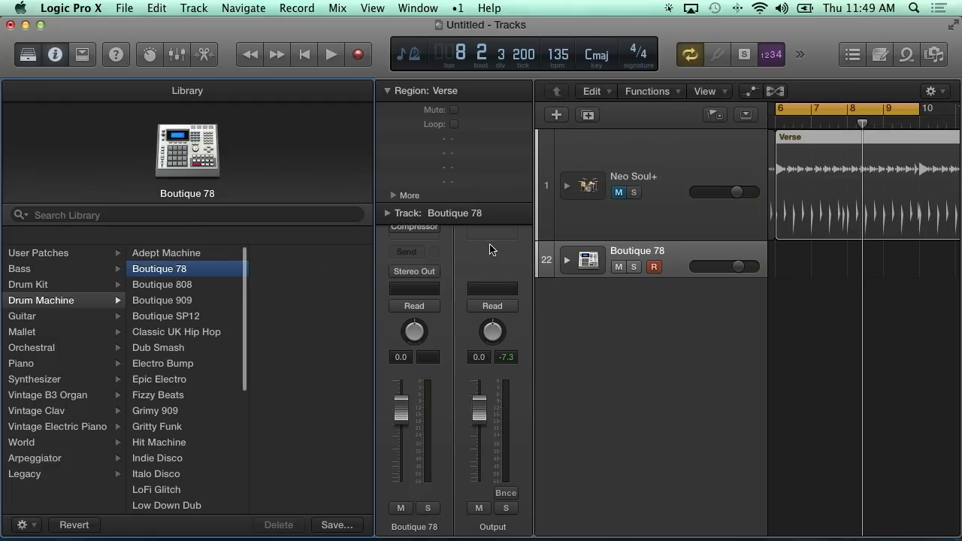
click(566, 260)
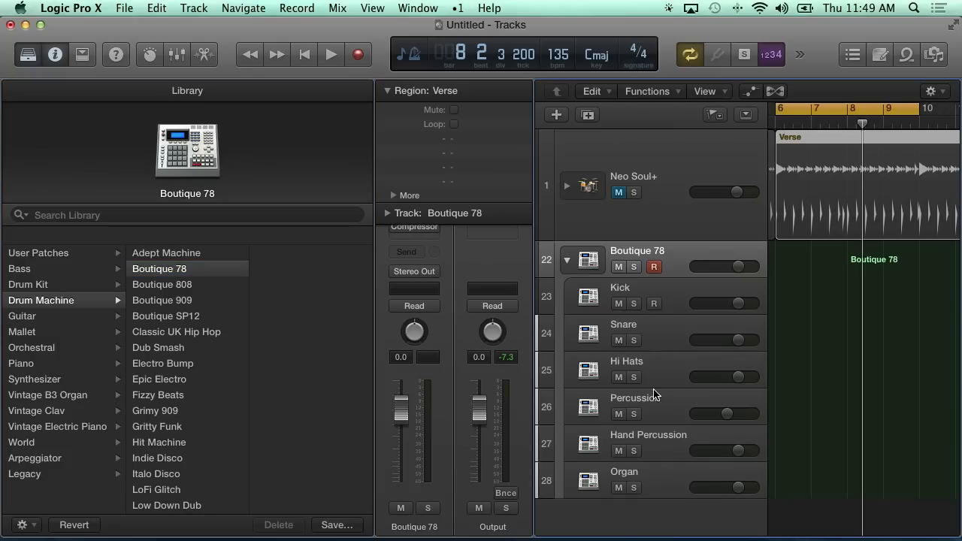
mouse_move(569, 271)
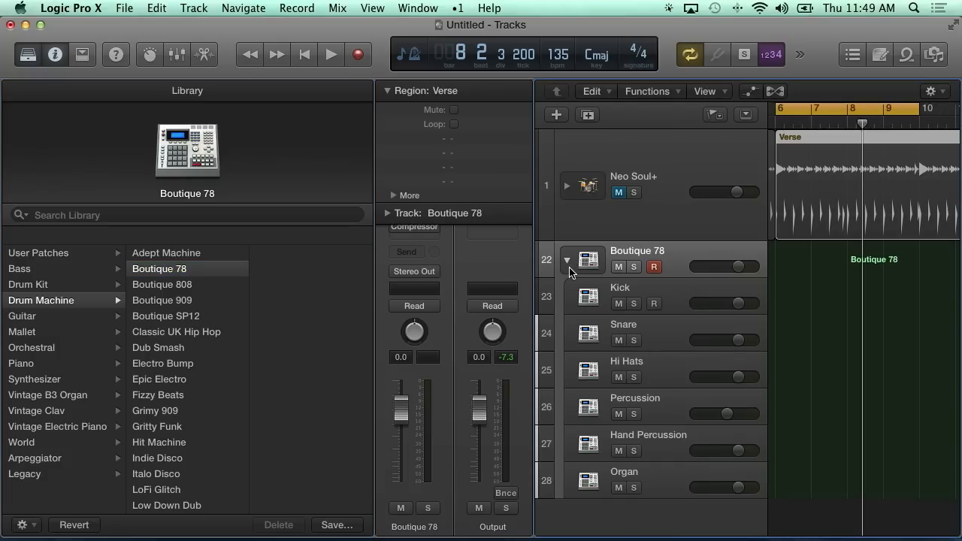
click(567, 259)
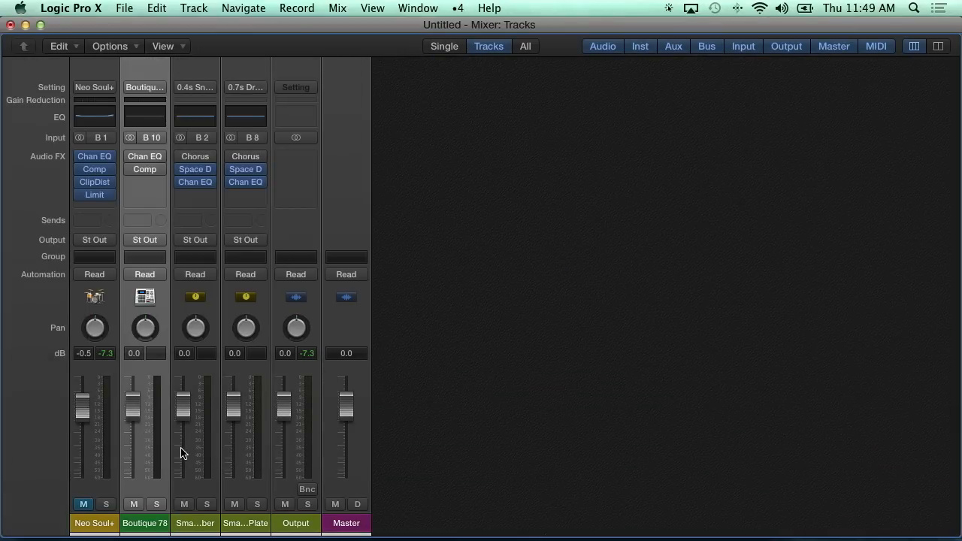
Show all channel strips in the Mixer and close the Kick Ultrabeat plug-in window
click(524, 46)
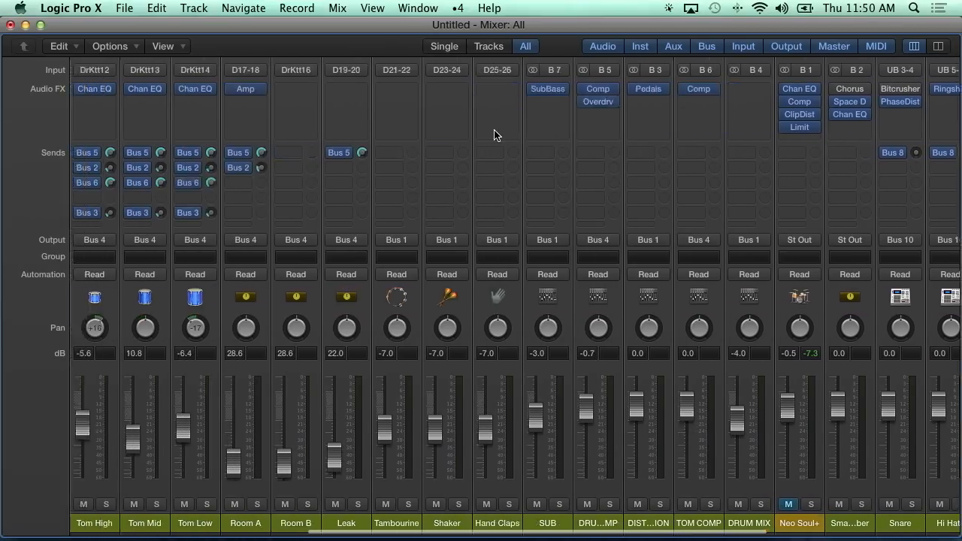
scroll(left, 3)
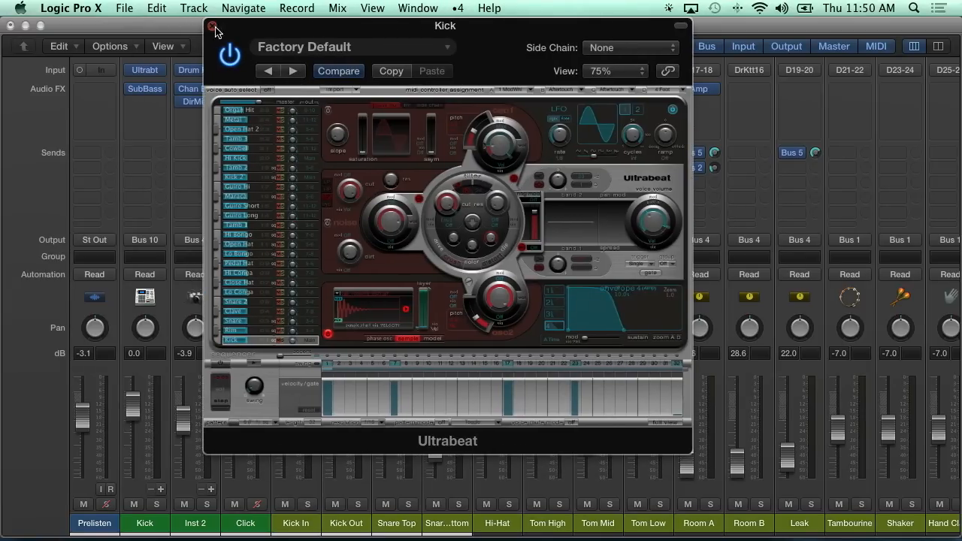
click(214, 30)
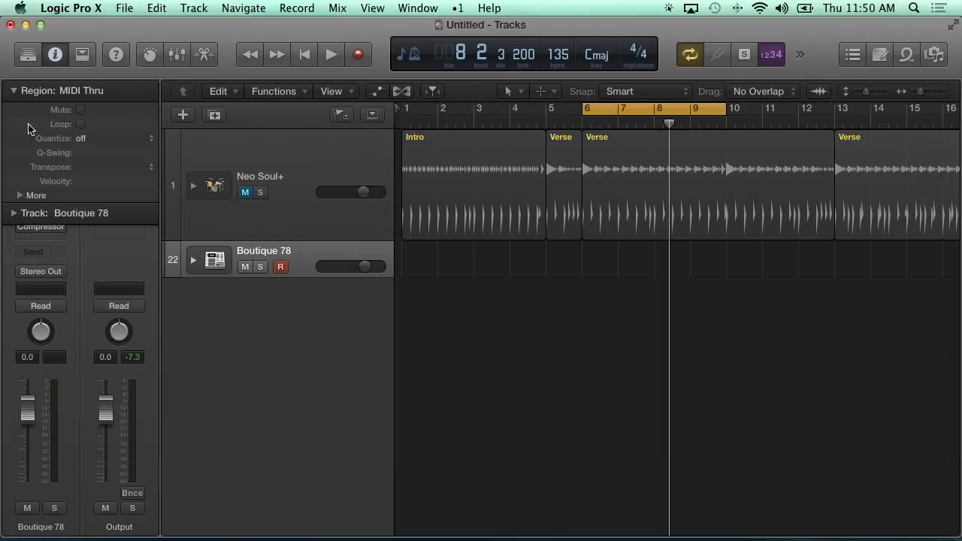
Add a Software Instrument track (track 29) below Boutique 78 and bring up its instrument choices
click(17, 90)
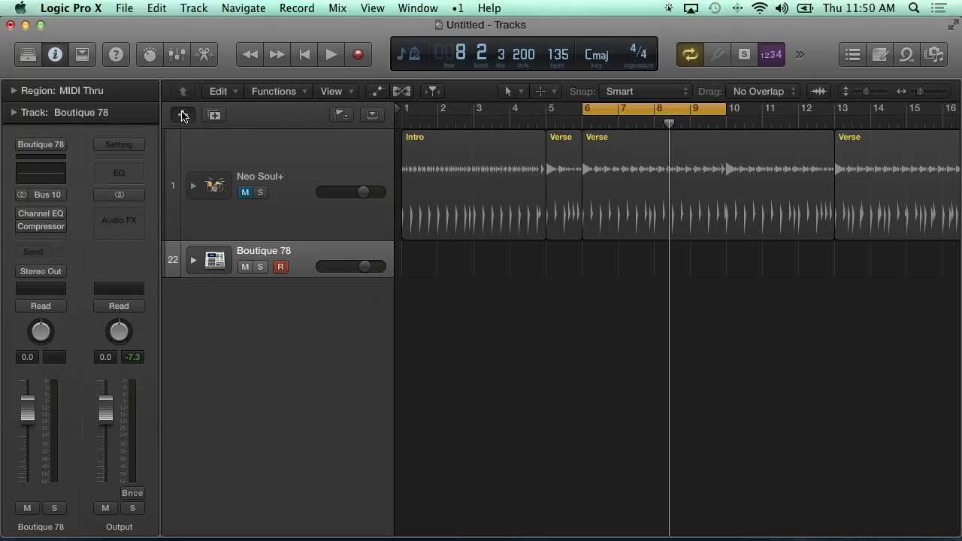
click(183, 114)
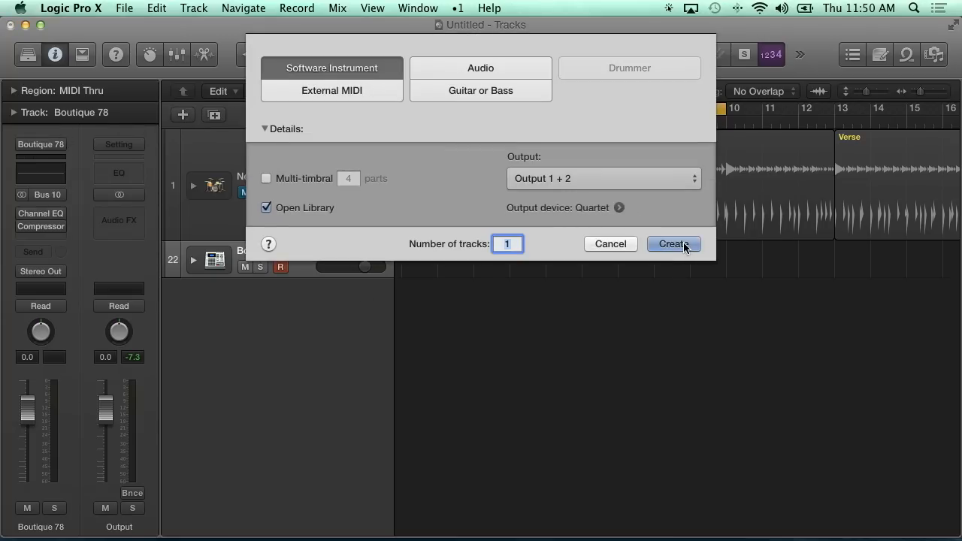
click(674, 243)
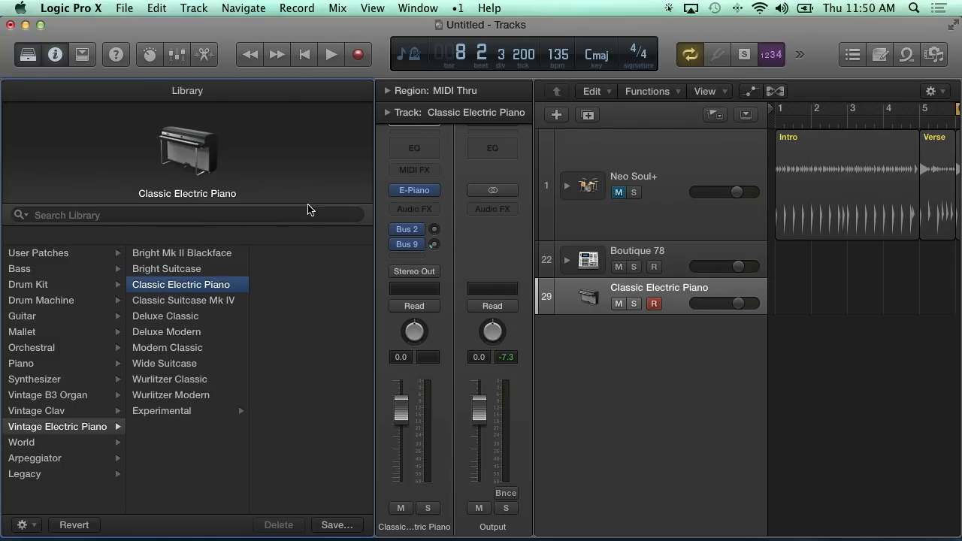
click(415, 190)
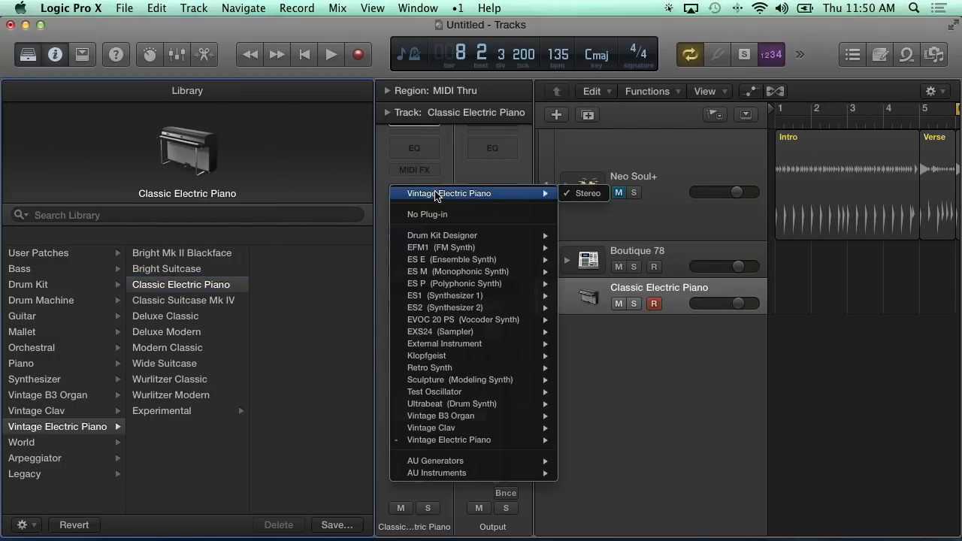
mouse_move(510, 392)
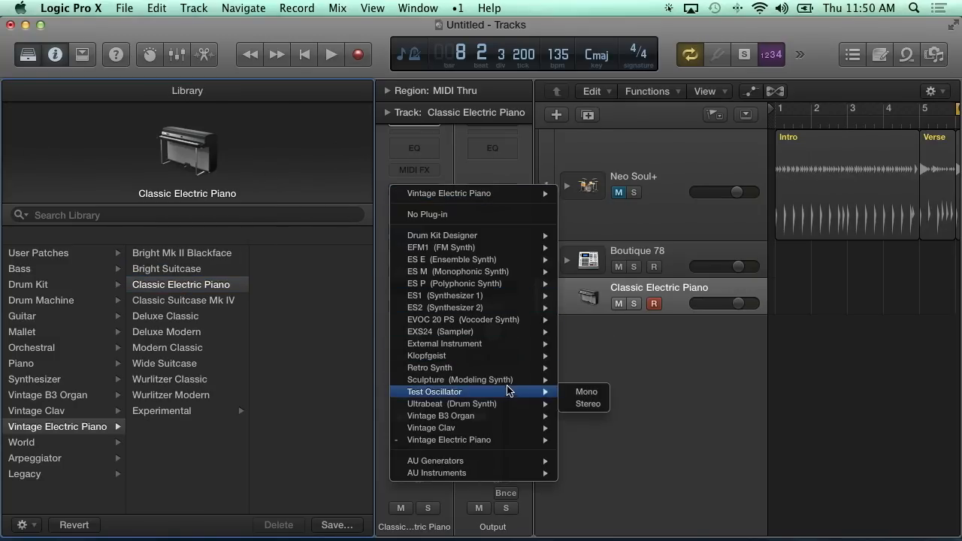
mouse_move(510, 403)
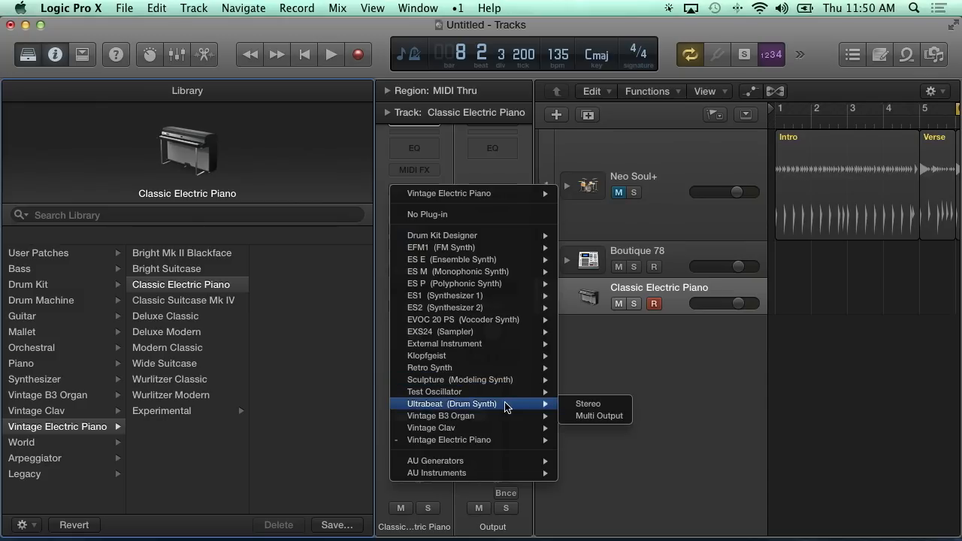
mouse_move(589, 404)
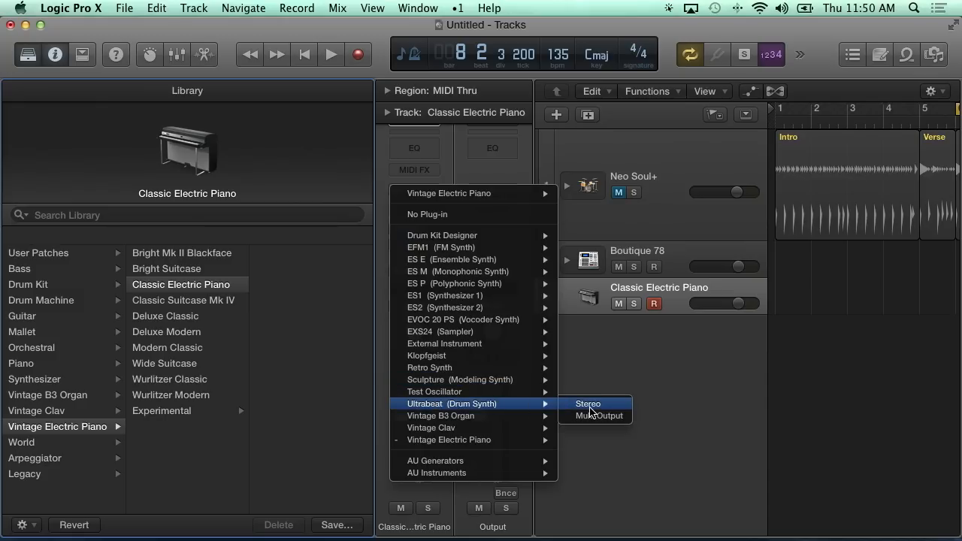
Load Ultrabeat (Drum Synth) in stereo on the new Inst 3 track
click(588, 403)
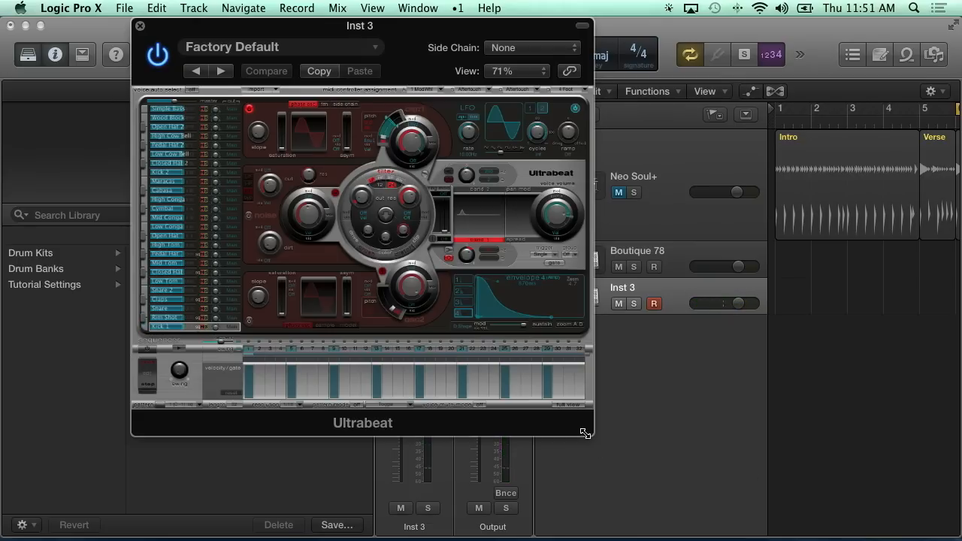
mouse_move(357, 222)
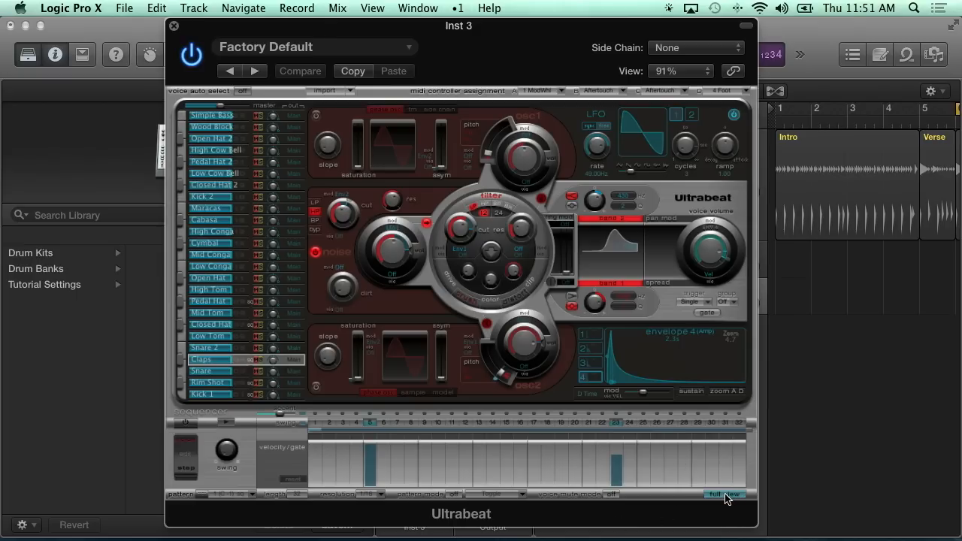
Switch Ultrabeat to Full View and audition preset patterns 2 and then 9
click(725, 495)
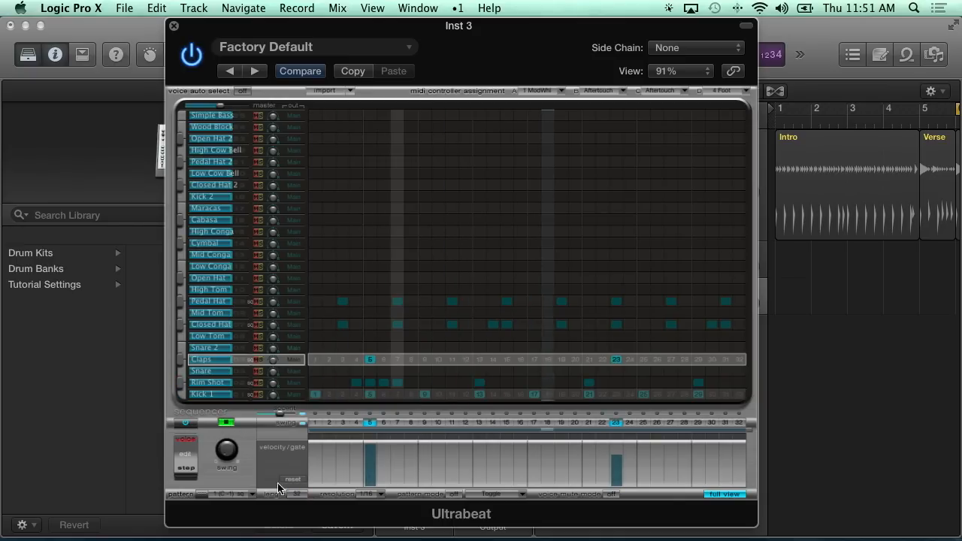
click(225, 492)
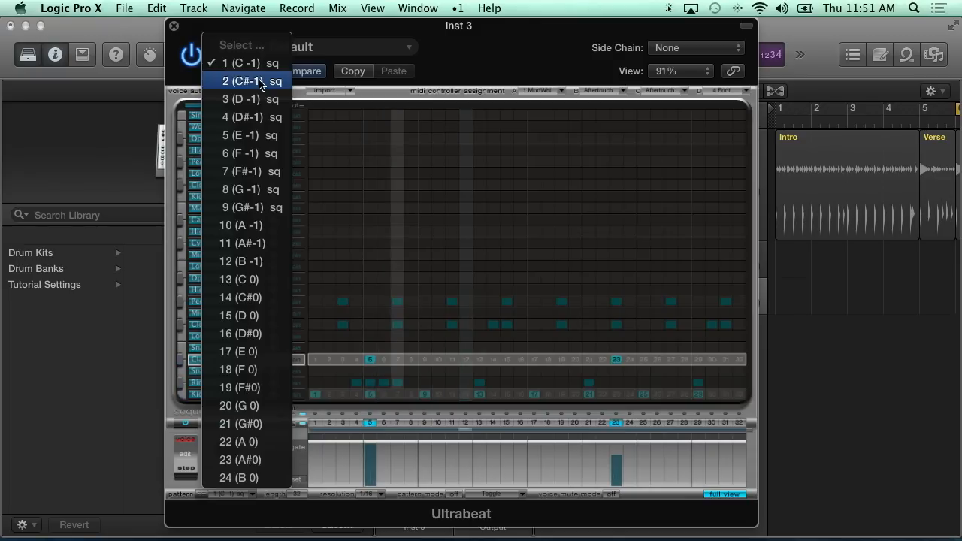
click(244, 81)
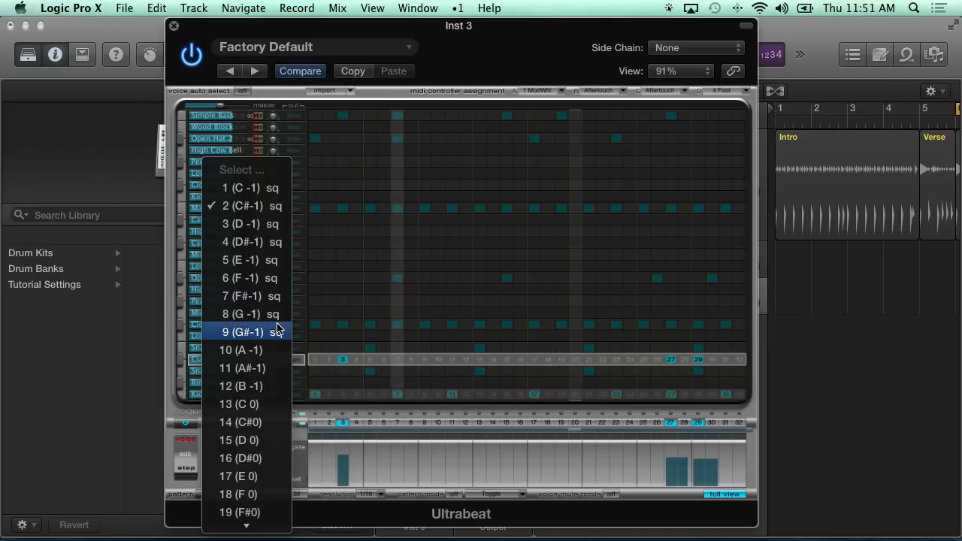
click(244, 332)
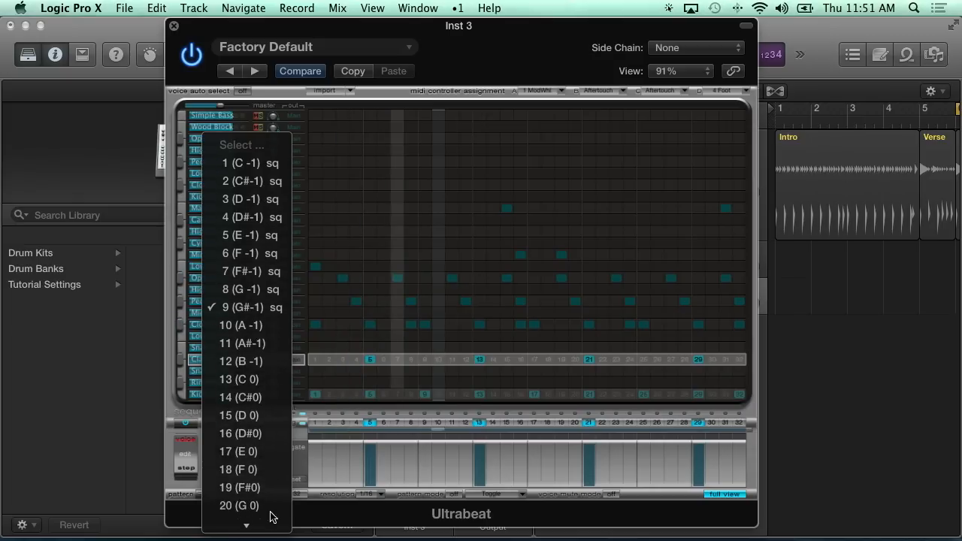
mouse_move(282, 326)
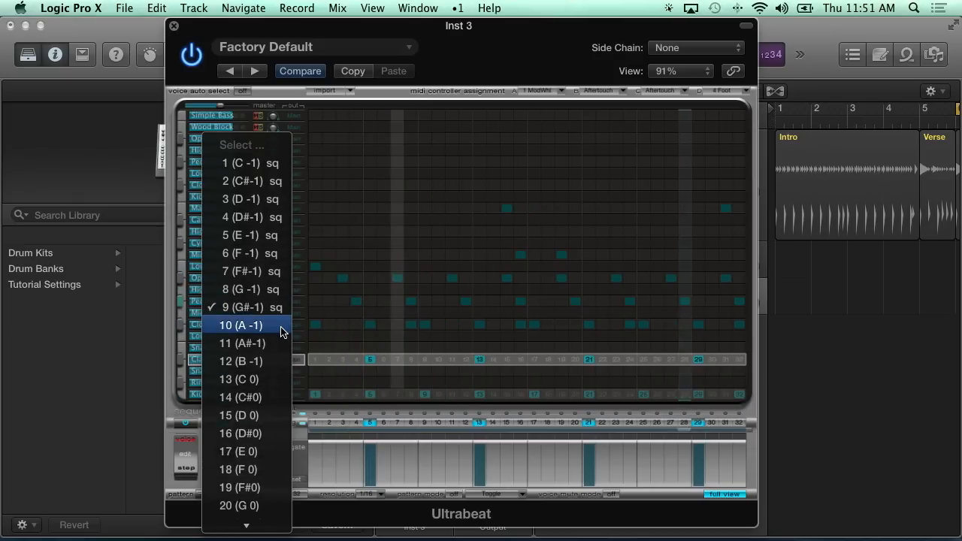
Choose the empty pattern 10 (A-1) from Ultrabeat's Pattern menu
click(240, 325)
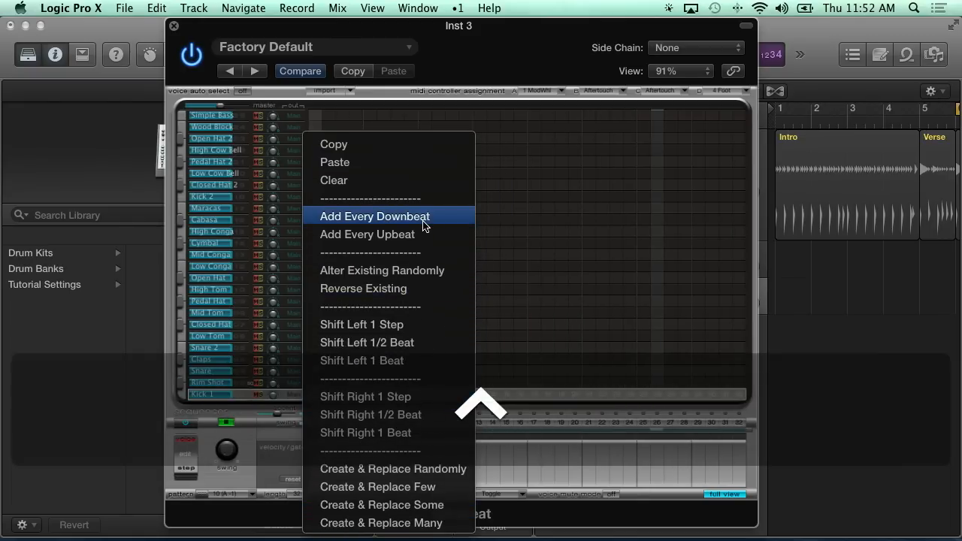
Put kick hits on every downbeat, then randomly alter the existing hits
click(373, 216)
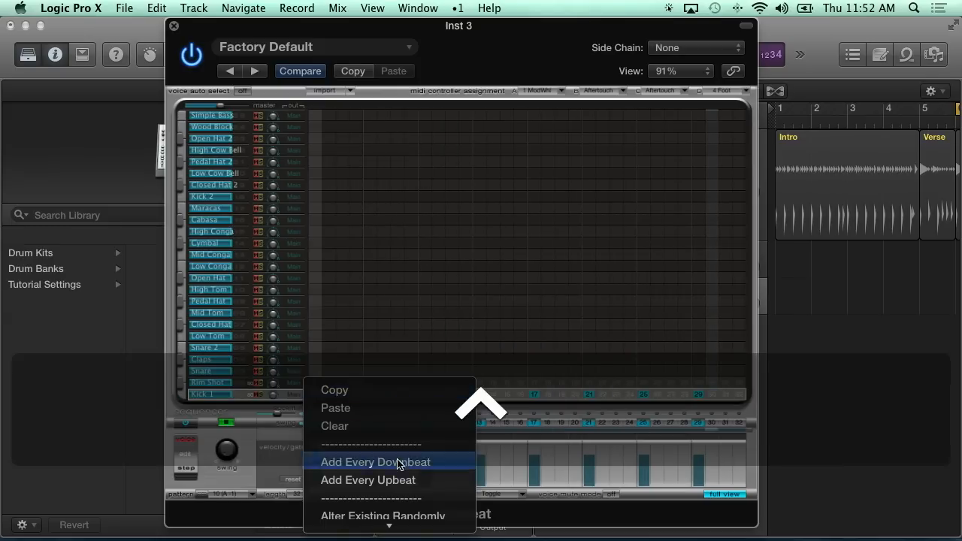
click(375, 462)
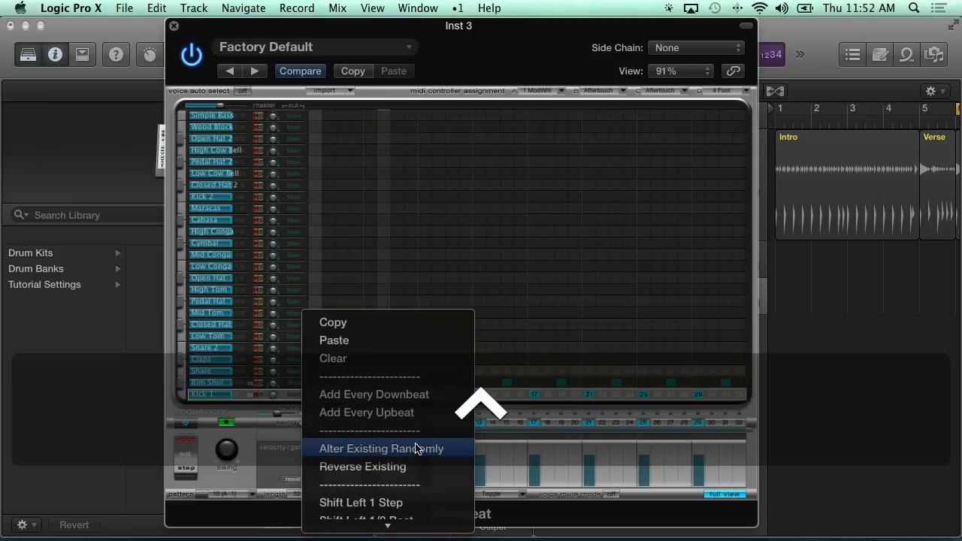
click(380, 448)
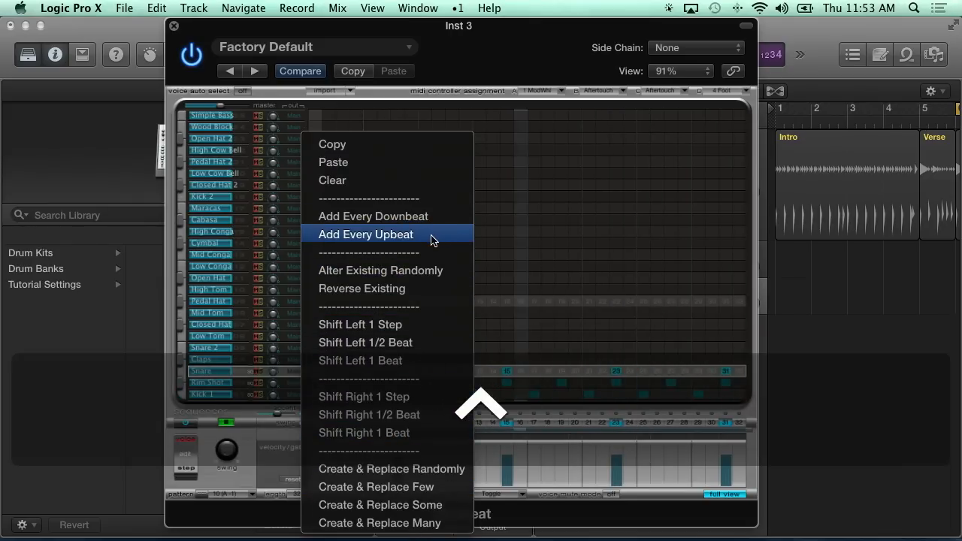
Give the Pedal Hat row hits on every upbeat, then vary them randomly
click(366, 233)
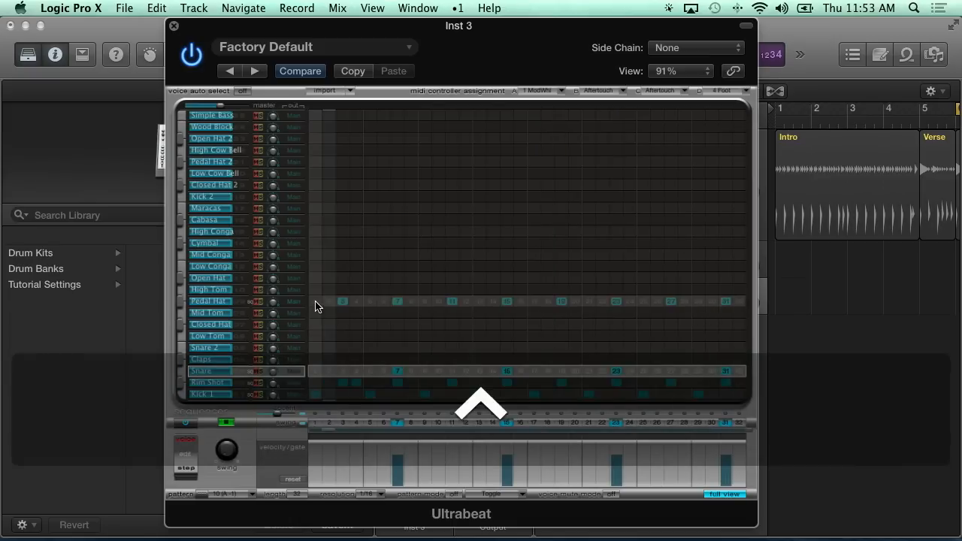
right_click(318, 307)
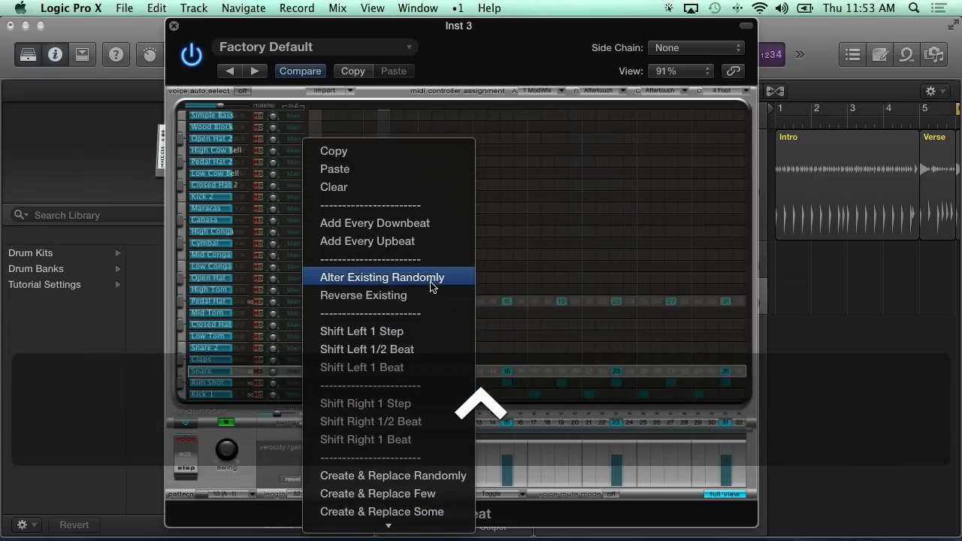
click(382, 276)
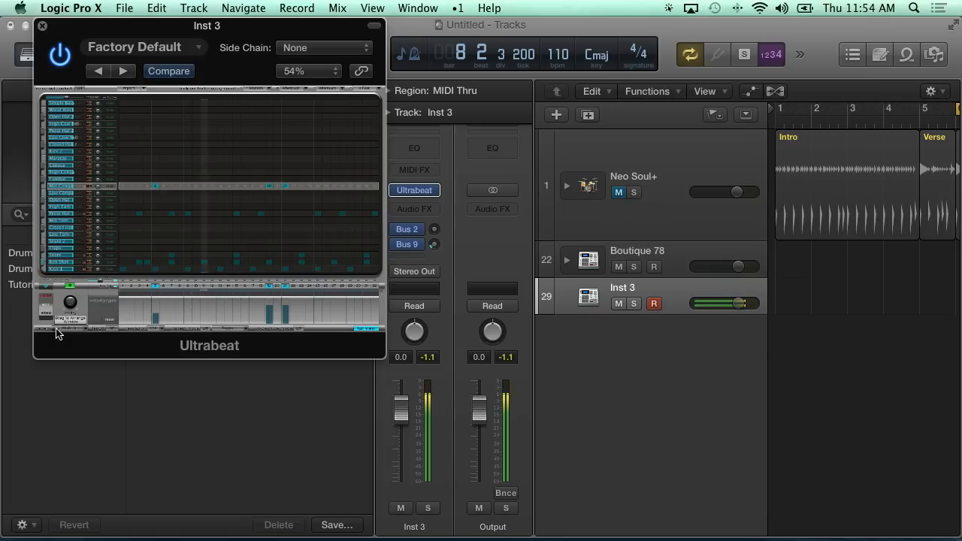
mouse_move(832, 306)
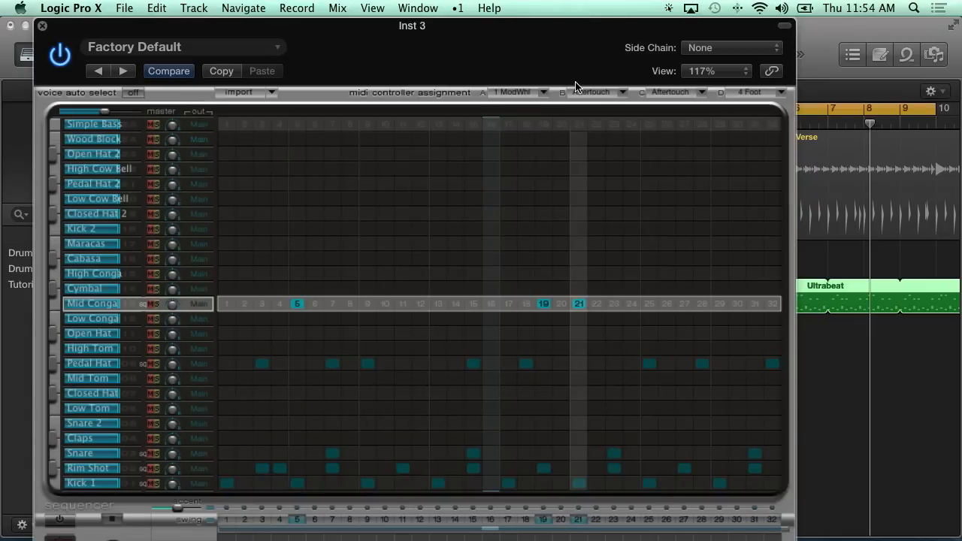
Scale the Ultrabeat window down to 85% and reopen the pattern list at pattern 10
click(715, 71)
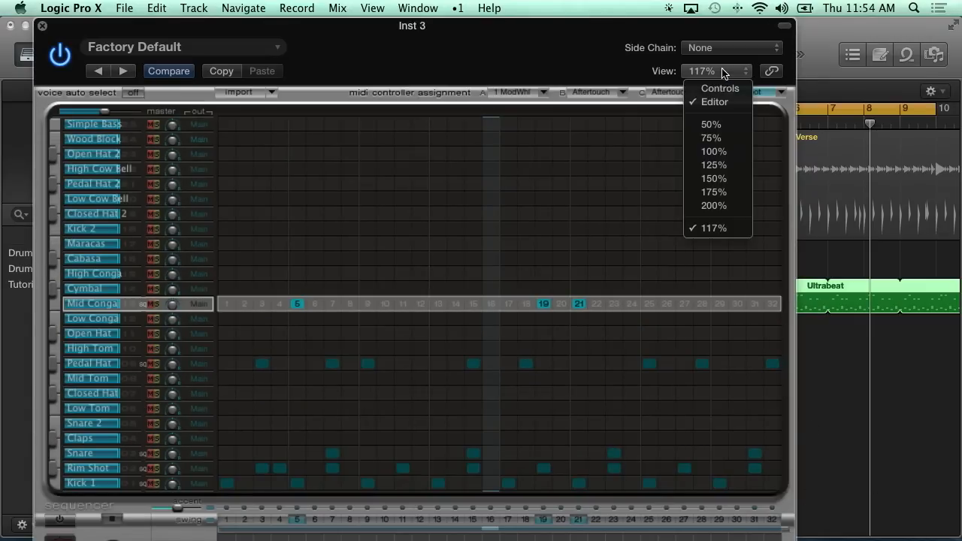
click(710, 138)
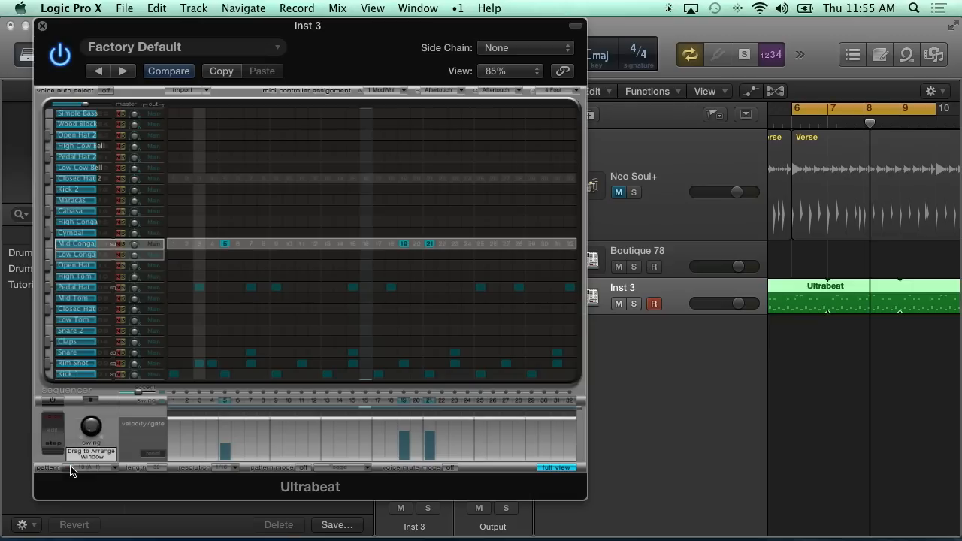
mouse_move(102, 470)
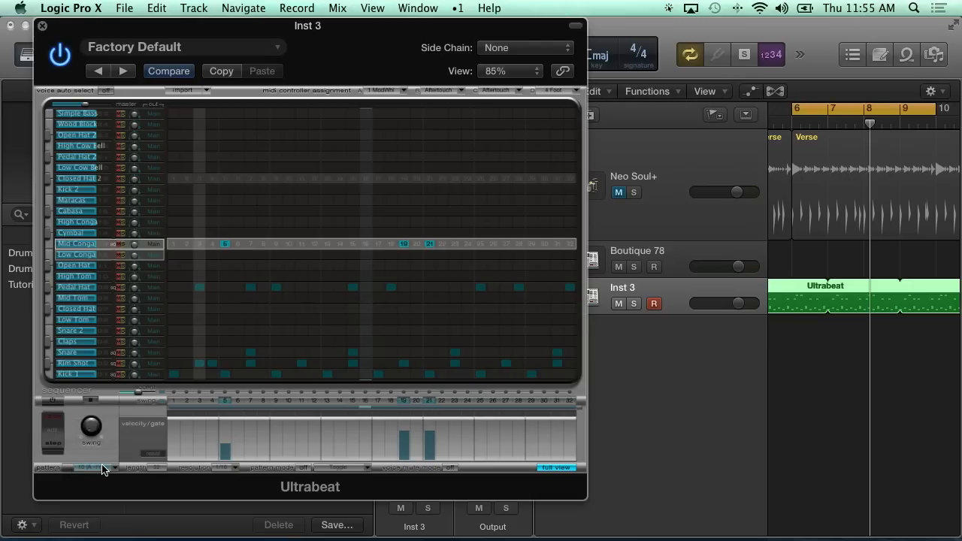
click(84, 468)
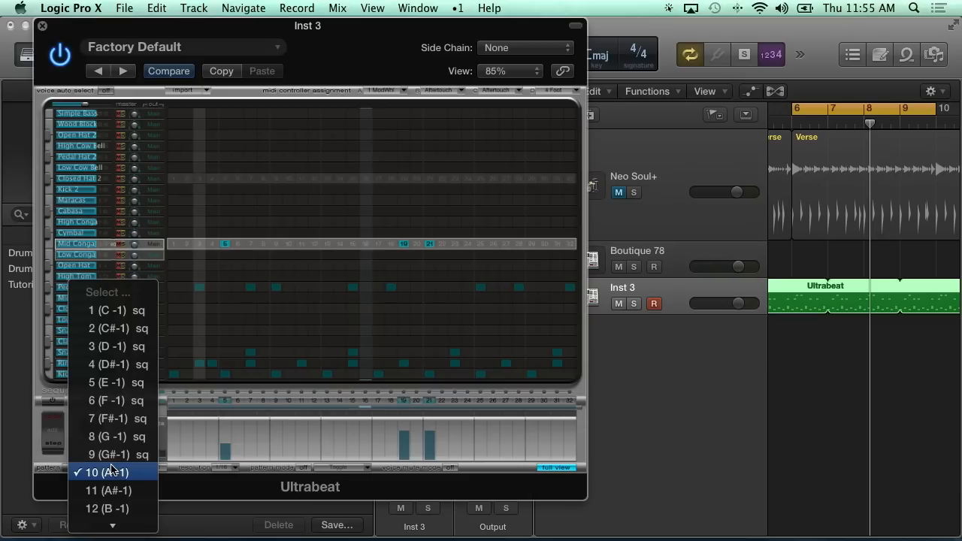